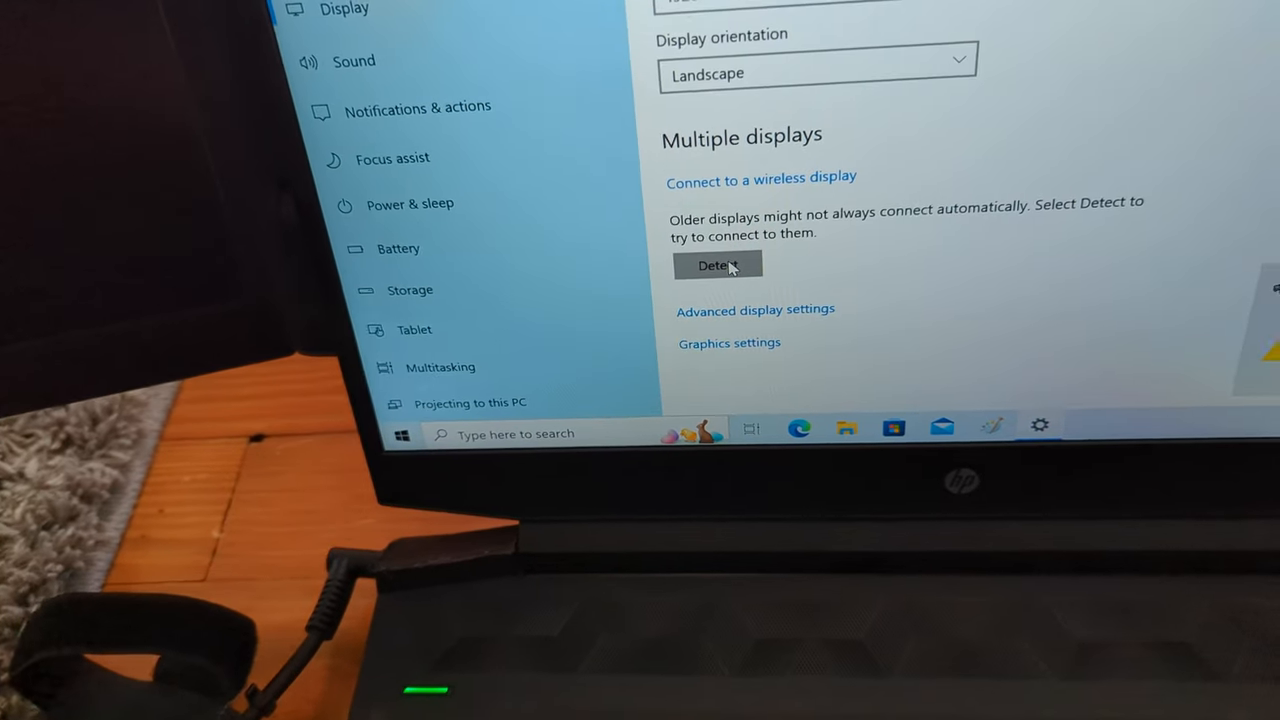
Step: Detect the connected portable monitors so the desktop duplicates on displays 1 and 2
{"action": "left_click", "coordinate": [716, 264]}
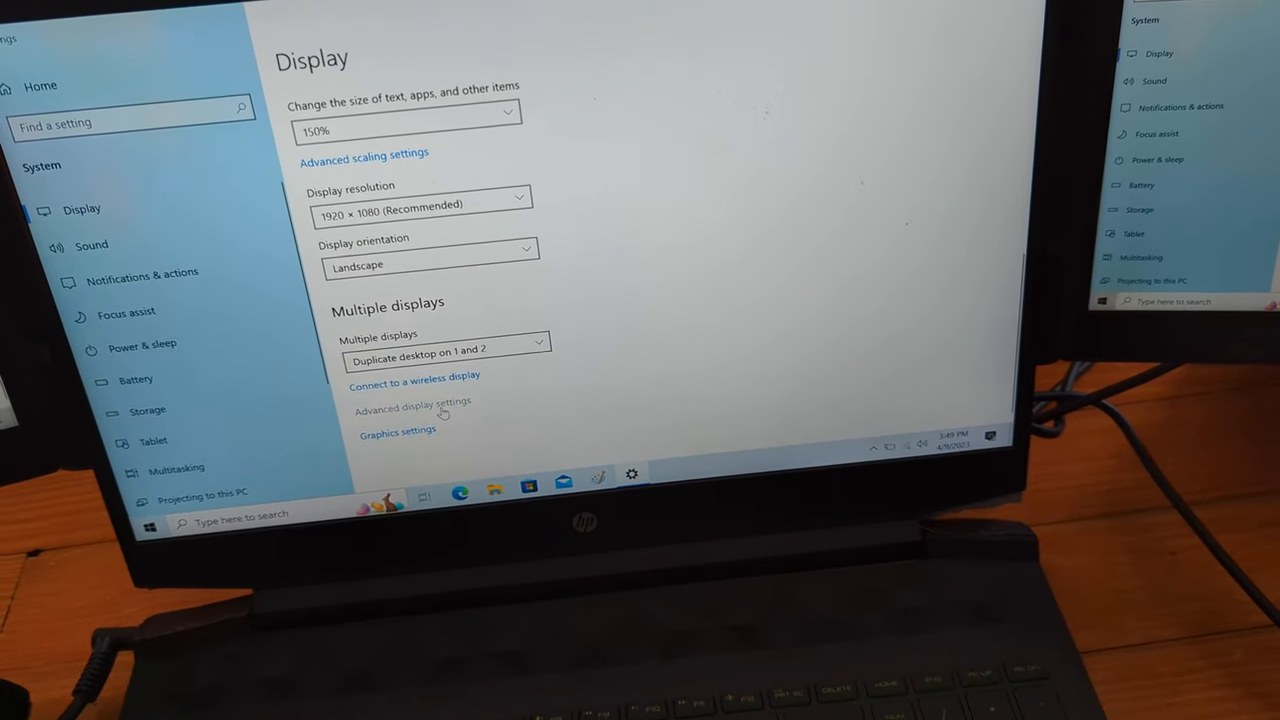
Step: Show the internal display's advanced settings with its 1920×1080 resolution at 60 Hz
{"action": "left_click", "coordinate": [412, 410]}
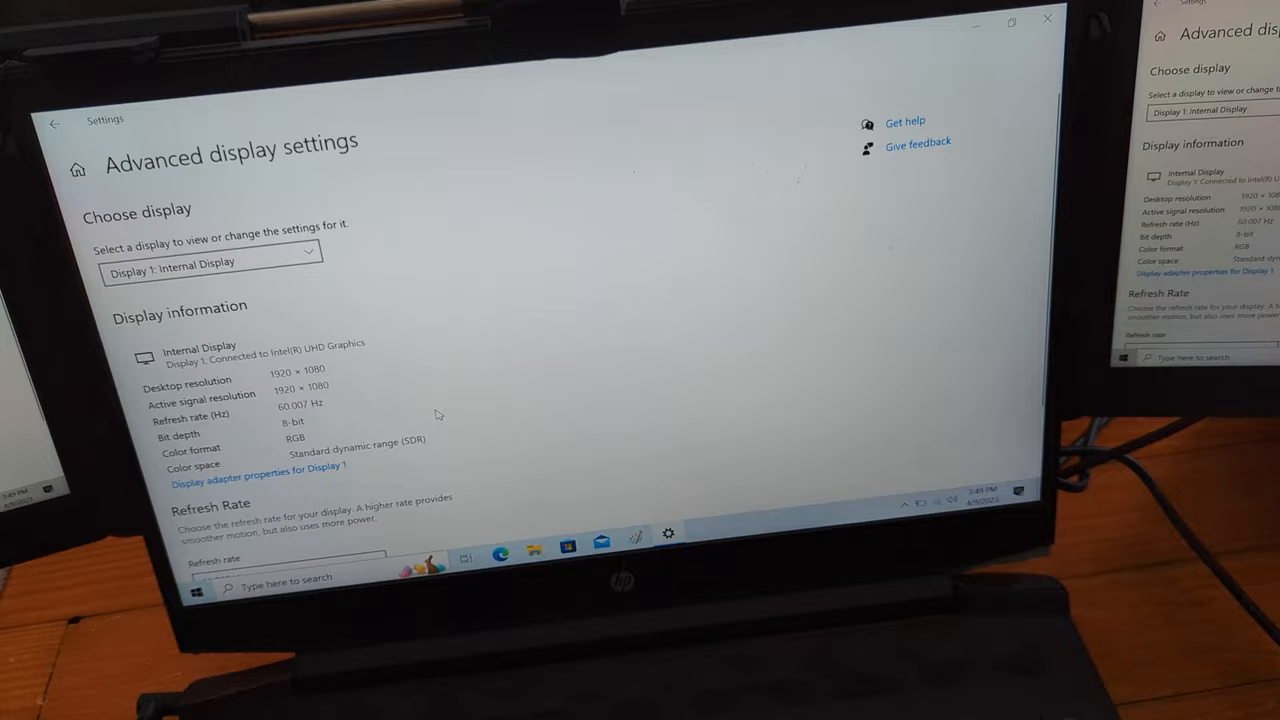